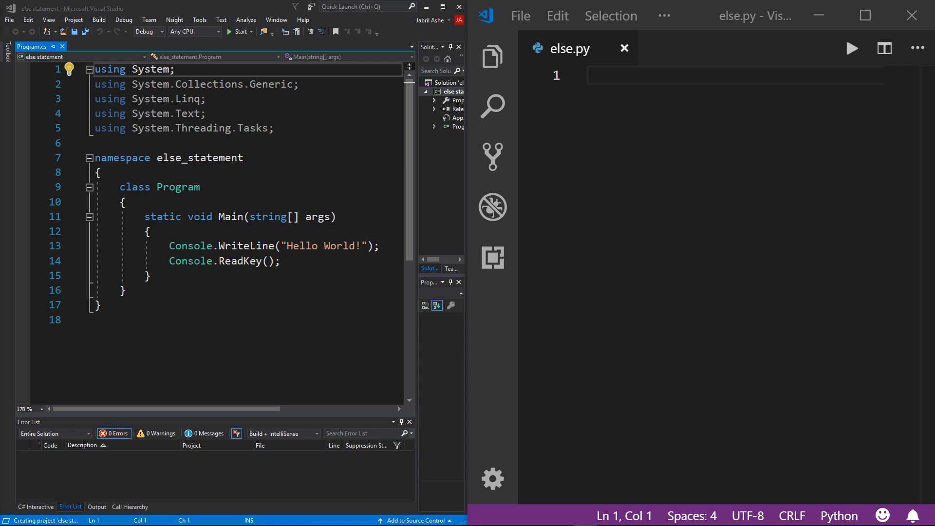
{"action": "mouse_move", "coordinate": [269, 217]}
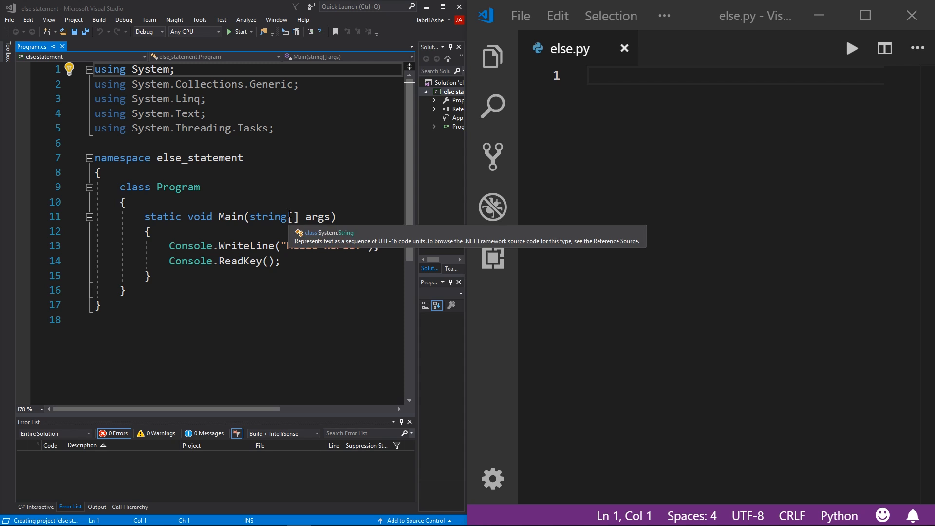
{"action": "mouse_move", "coordinate": [229, 274]}
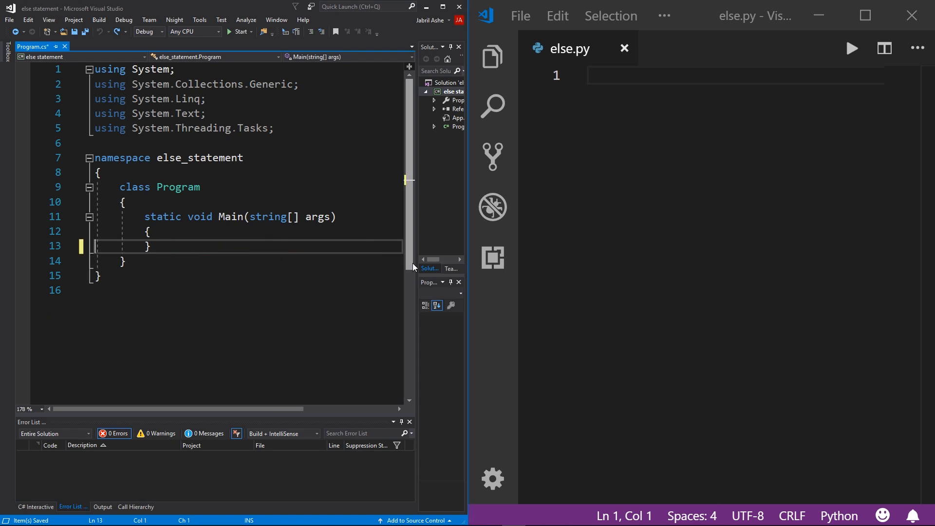
Add an empty else { } block inside Main with a blank line above it.
{"action": "key", "text": "Enter"}
{"action": "type", "text": "else"}
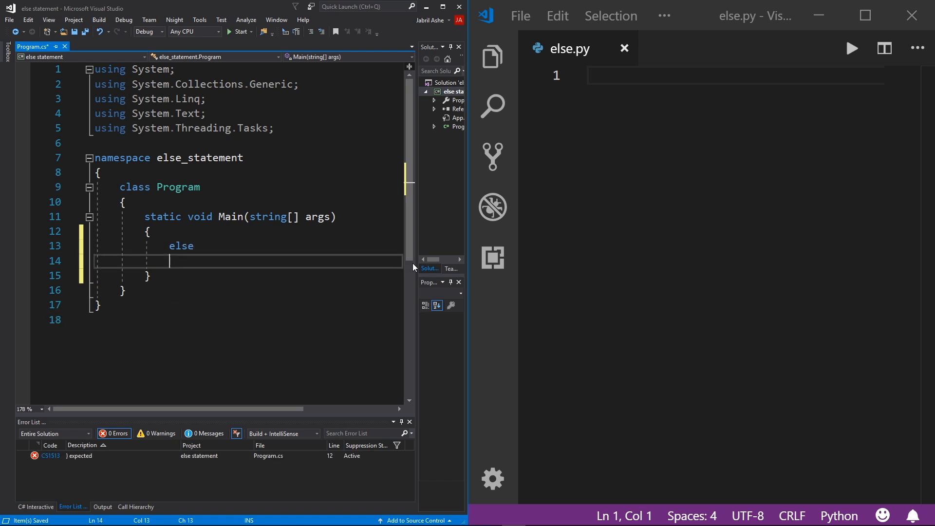
{"action": "type", "text": "{"}
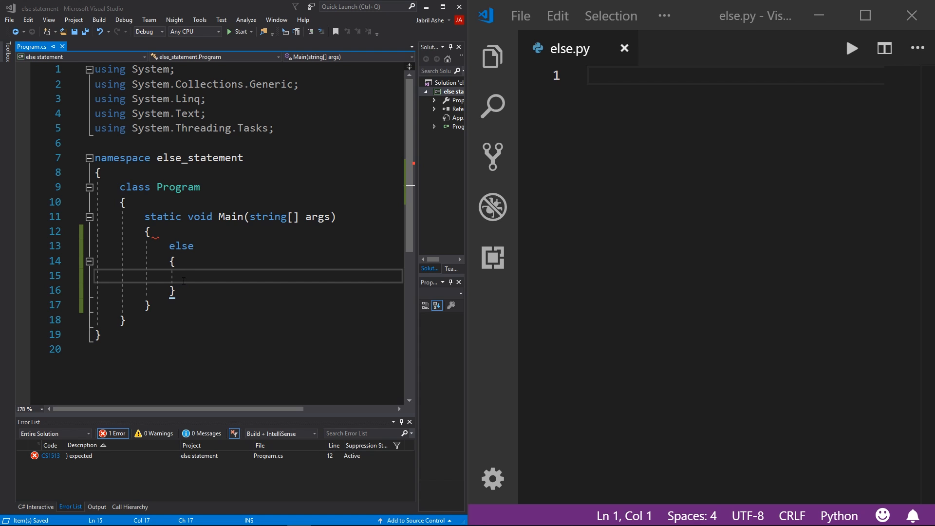
{"action": "key", "text": "Enter"}
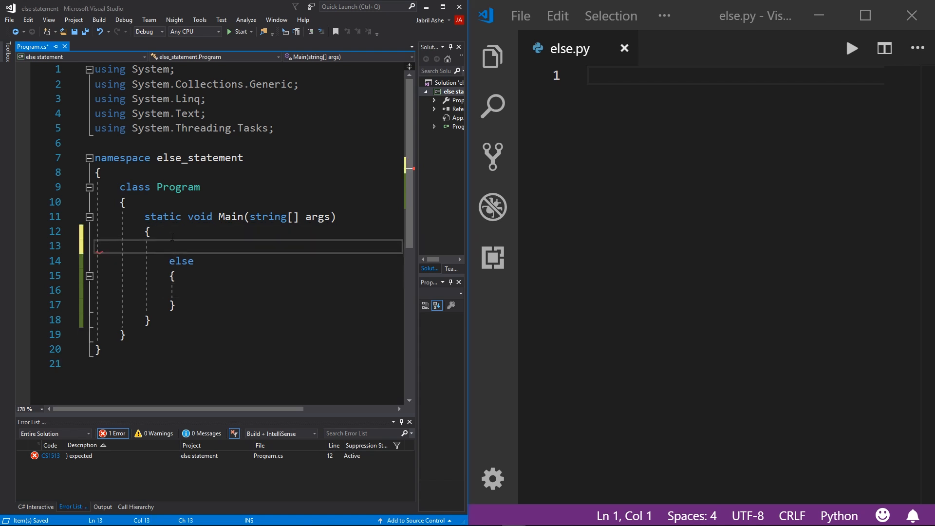
Add an if (false) statement with empty braces above the else and place the cursor in its body.
{"action": "type", "text": "if (tru"}
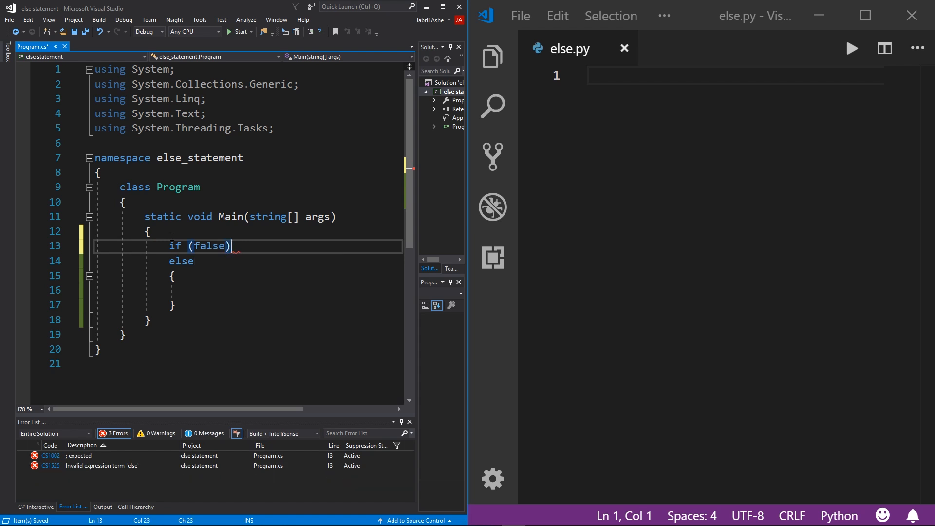
{"action": "key", "text": "Enter"}
{"action": "type", "text": "{"}
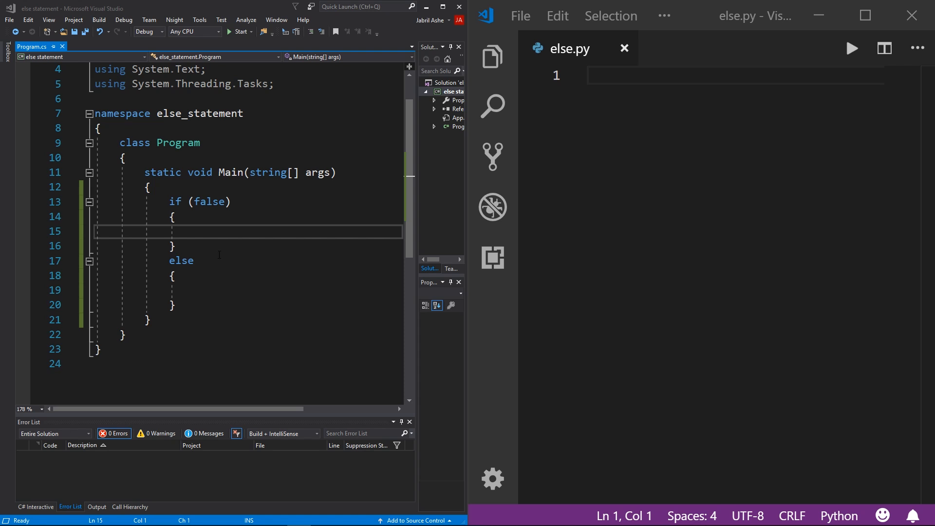
{"action": "left_click_drag", "start_coordinate": [167, 201], "coordinate": [232, 201]}
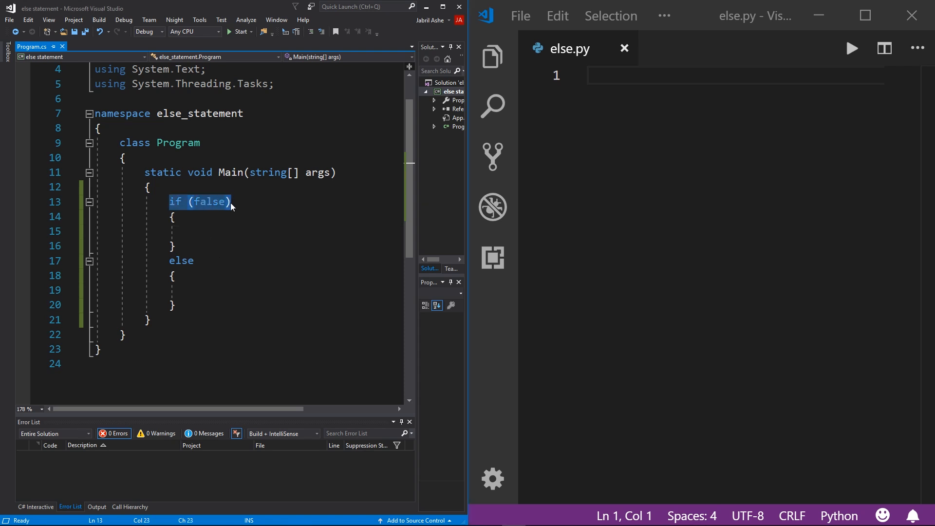
{"action": "left_click_drag", "start_coordinate": [229, 201], "coordinate": [176, 245]}
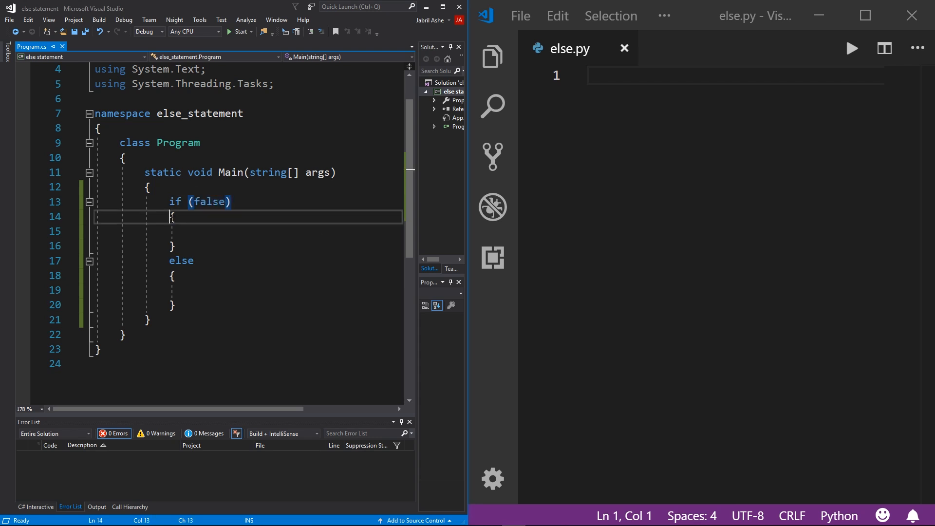
{"action": "double_click", "coordinate": [181, 261]}
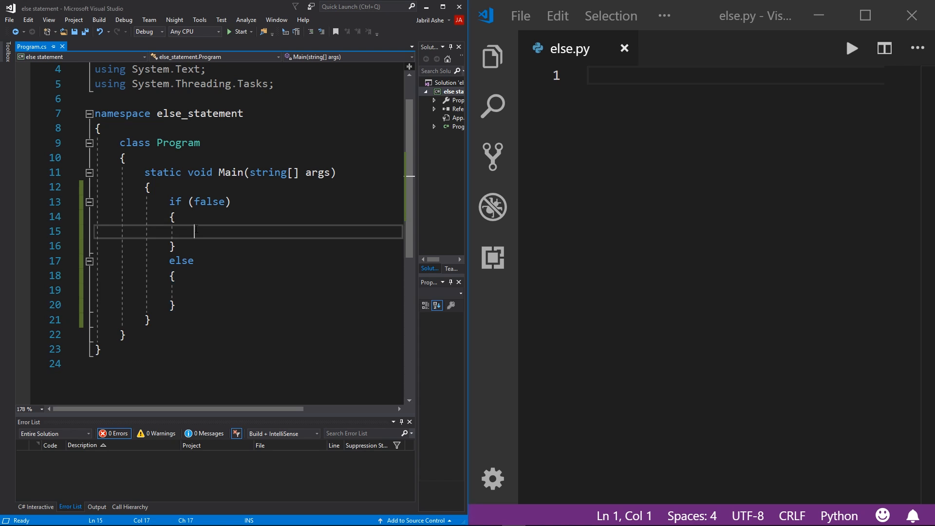
Write Console.WriteLine("Plan A"); in the if body and Console.WriteLine("Plan B"); in the else body.
{"action": "type", "text": "Con"}
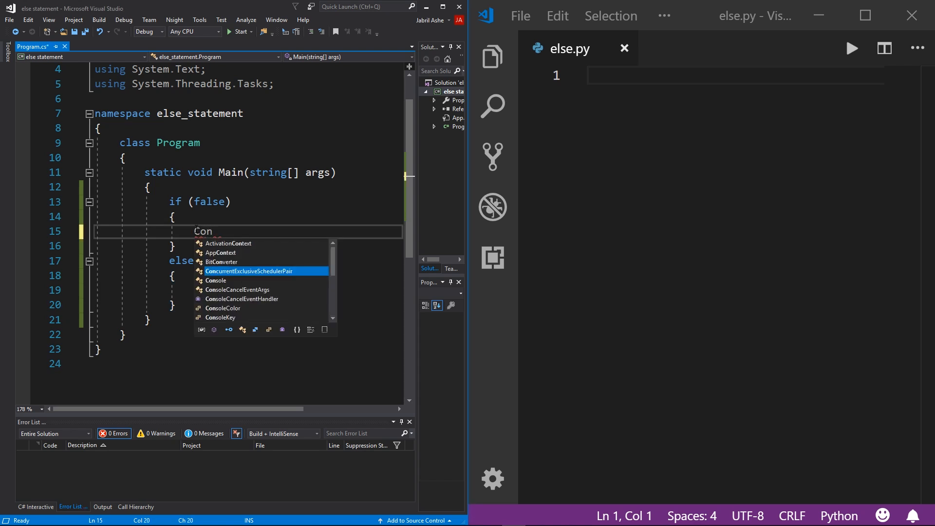
{"action": "type", "text": "sole.WR"}
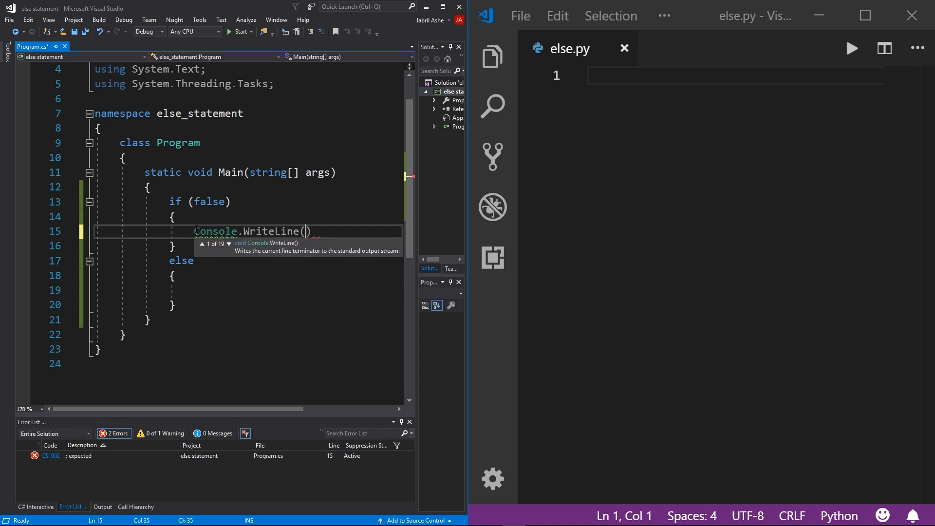
{"action": "type", "text": "\"P"}
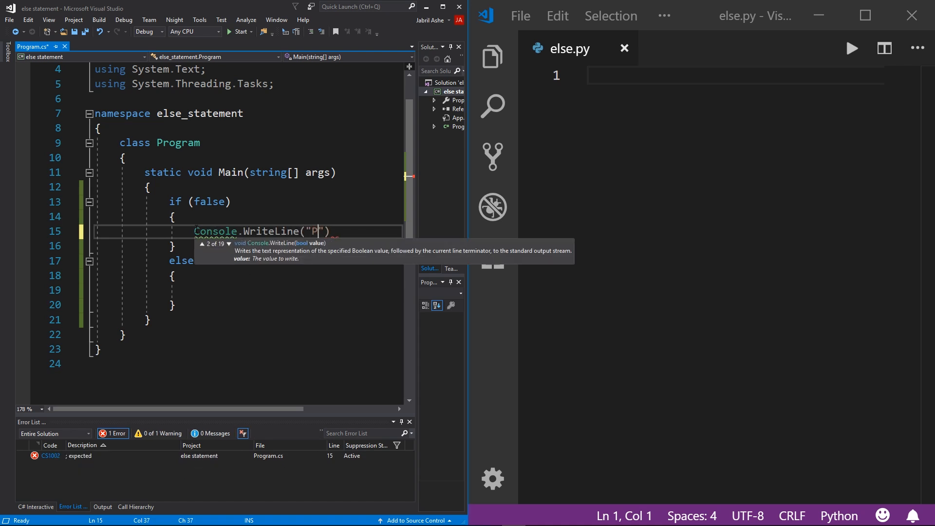
{"action": "type", "text": "lan A"}
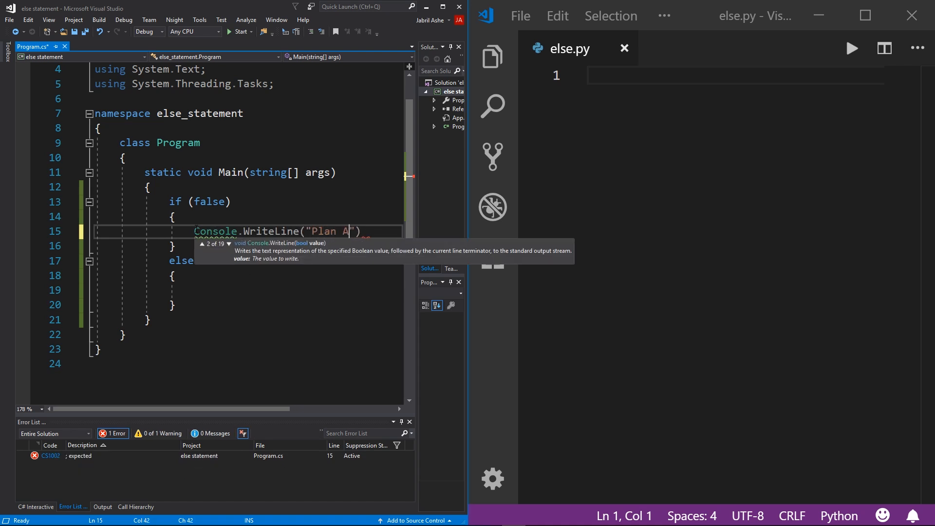
{"action": "type", "text": ");"}
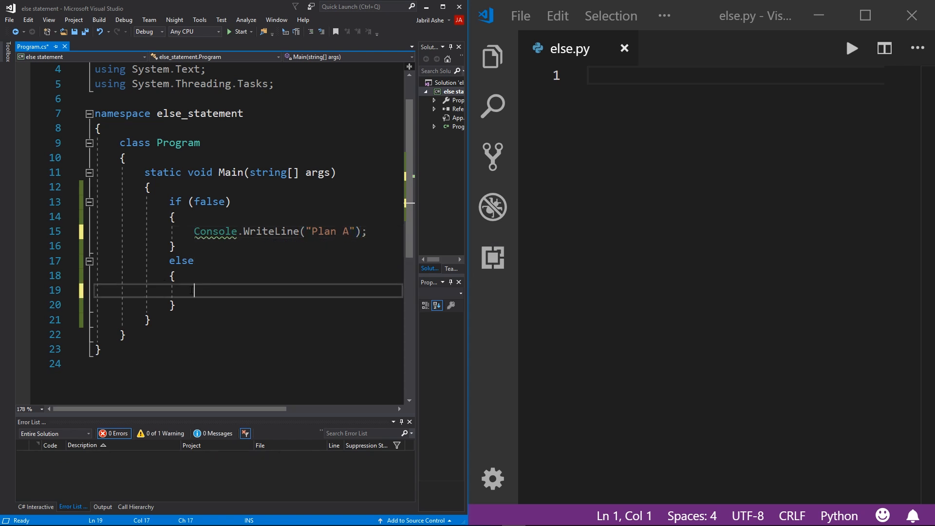
{"action": "type", "text": "Console.WriteLine()"}
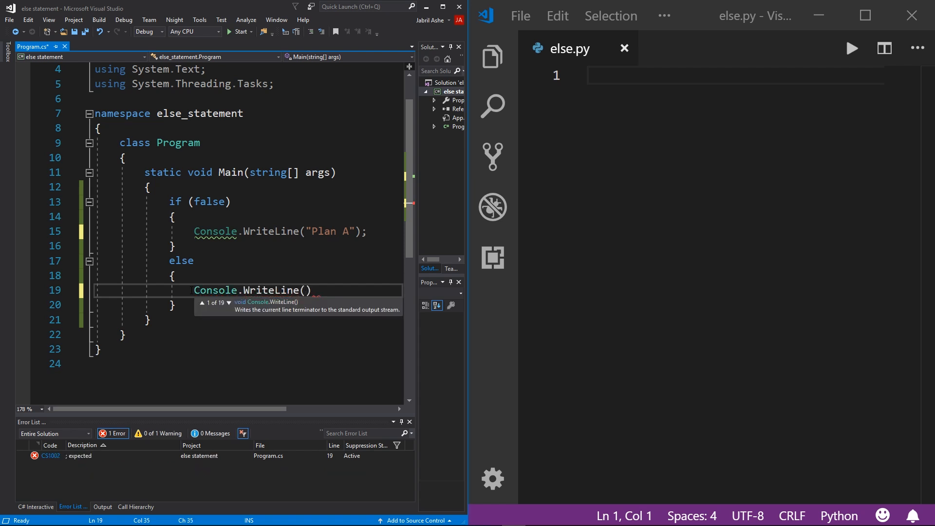
{"action": "type", "text": "\"Plan \""}
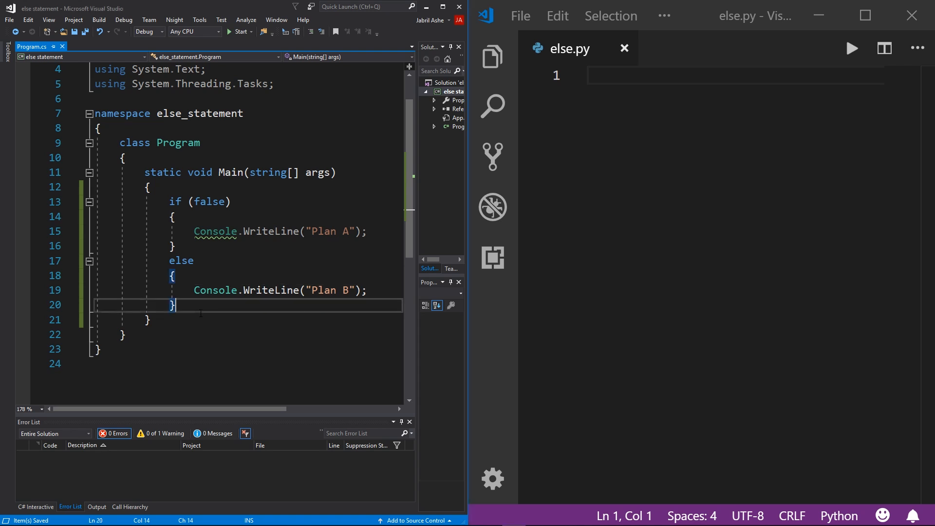
Add Console.ReadKey(); after the blocks and change the condition to true.
{"action": "type", "text": "Console"}
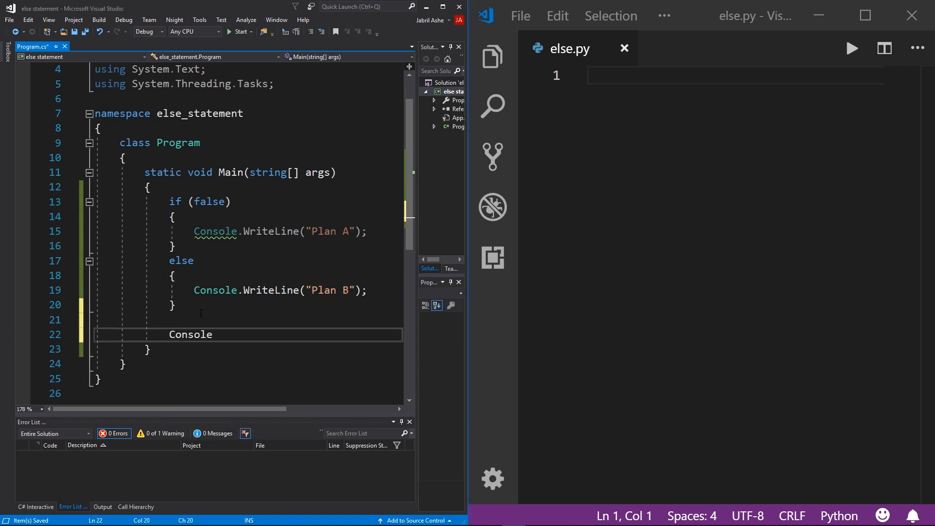
{"action": "type", "text": ".Ra"}
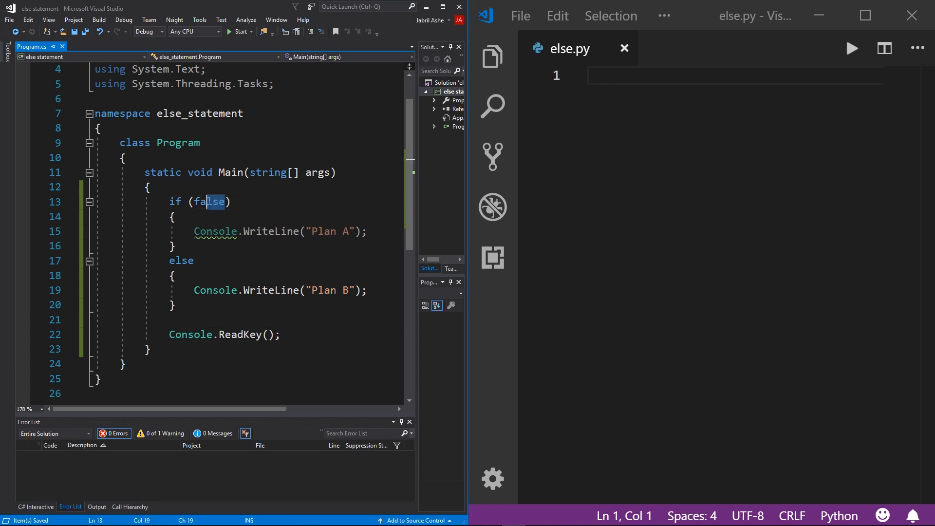
{"action": "type", "text": "true"}
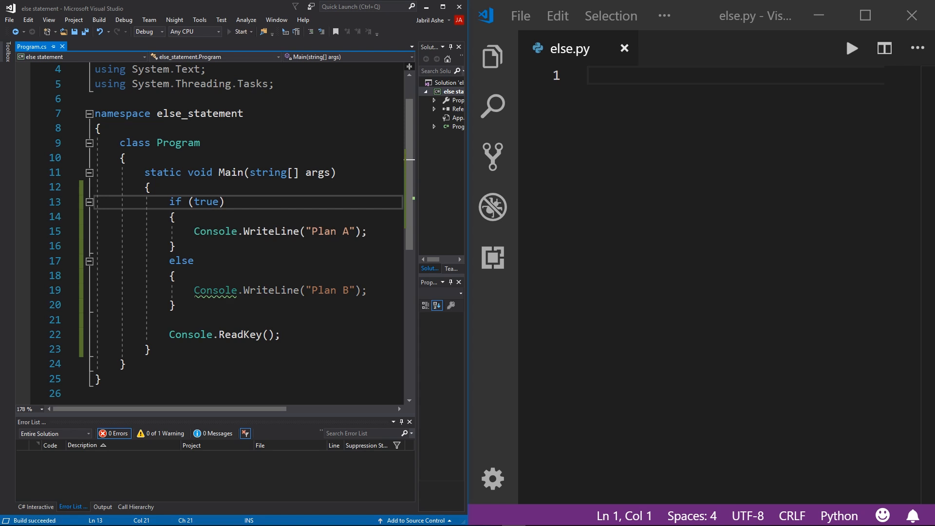
{"action": "left_click", "coordinate": [238, 32]}
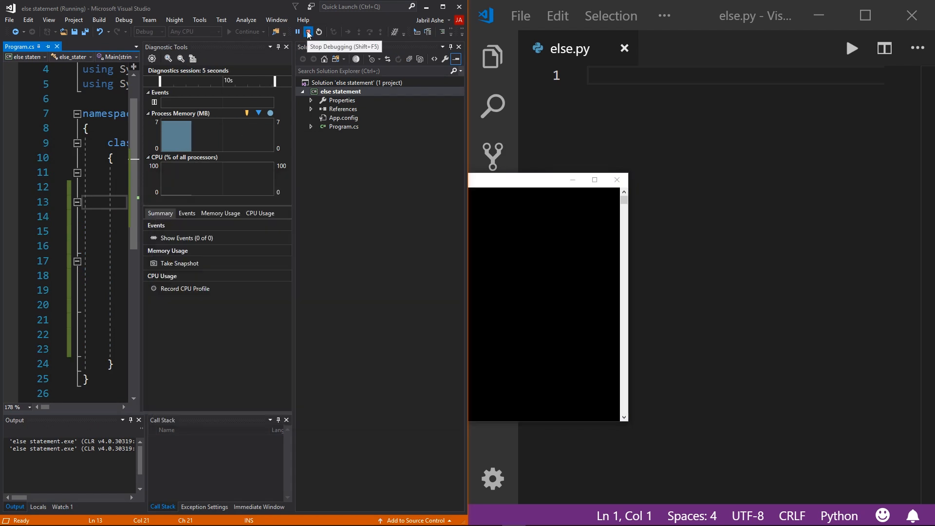
{"action": "left_click", "coordinate": [308, 32]}
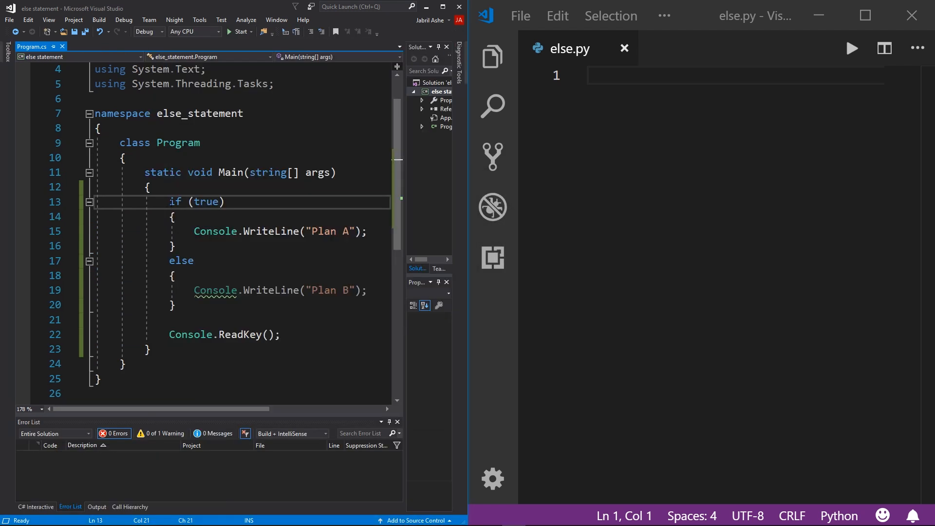
{"action": "double_click", "coordinate": [205, 202]}
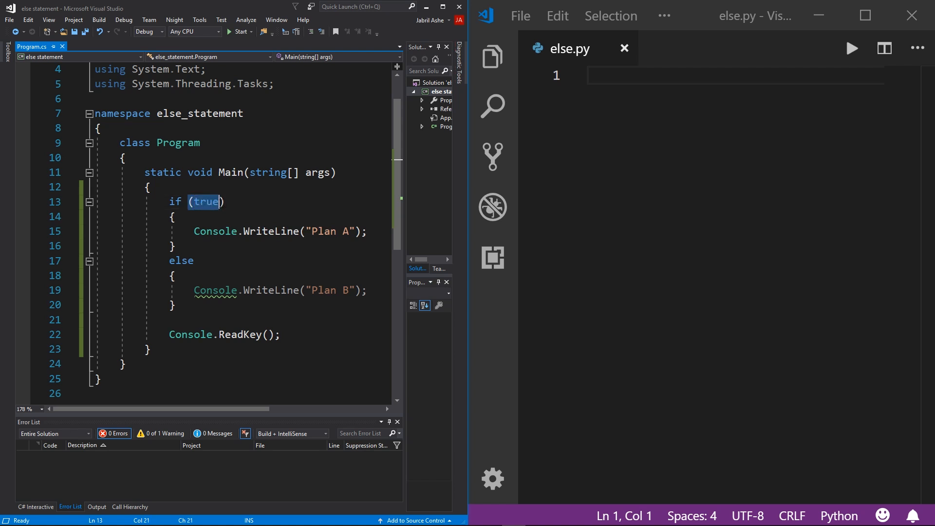
{"action": "mouse_move", "coordinate": [197, 204]}
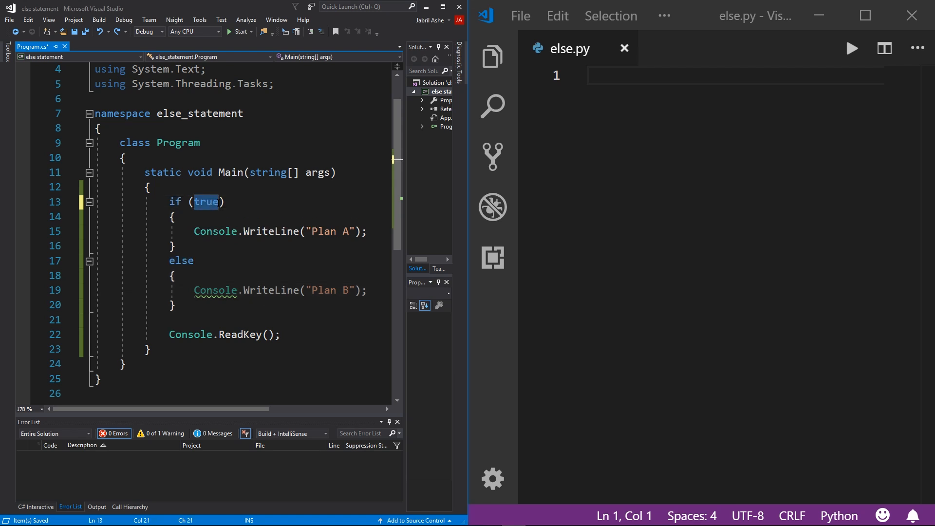
Change the condition to false and run the program so the console prints Plan B.
{"action": "type", "text": "false"}
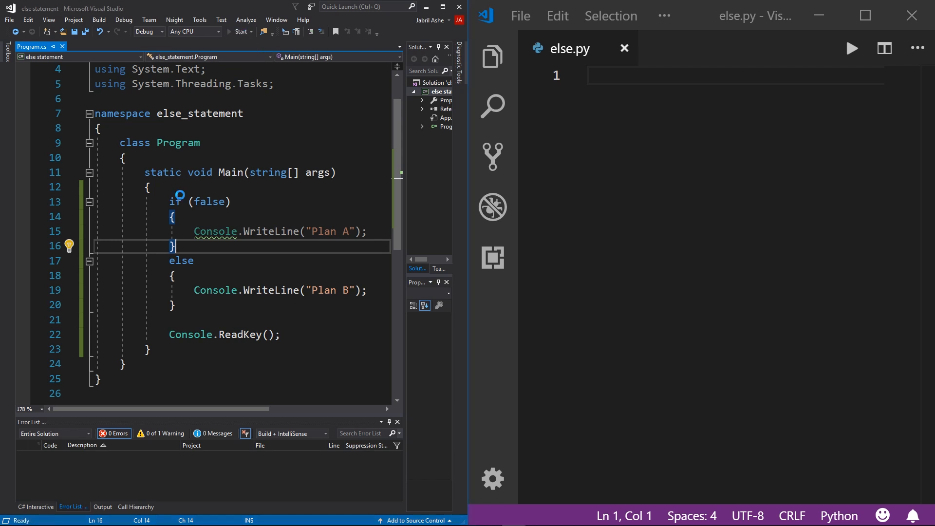
{"action": "left_click", "coordinate": [239, 31]}
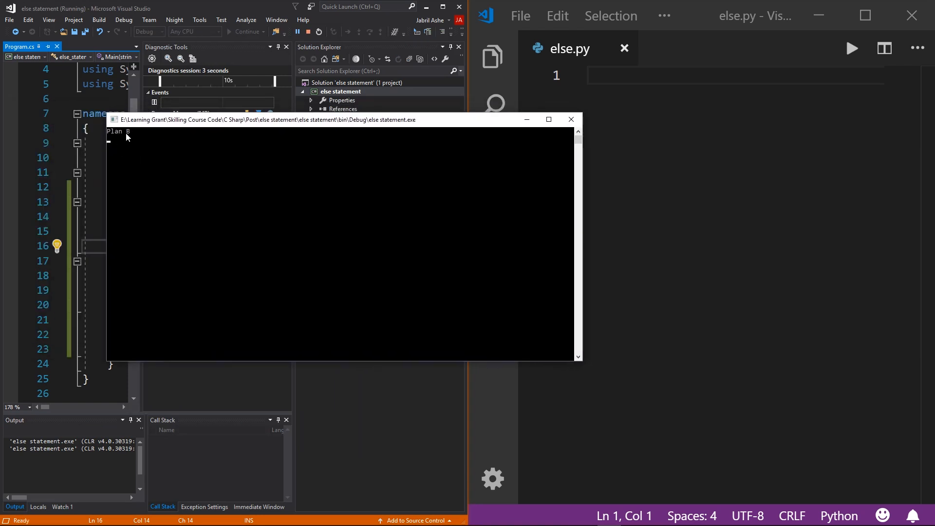
{"action": "left_click", "coordinate": [571, 119]}
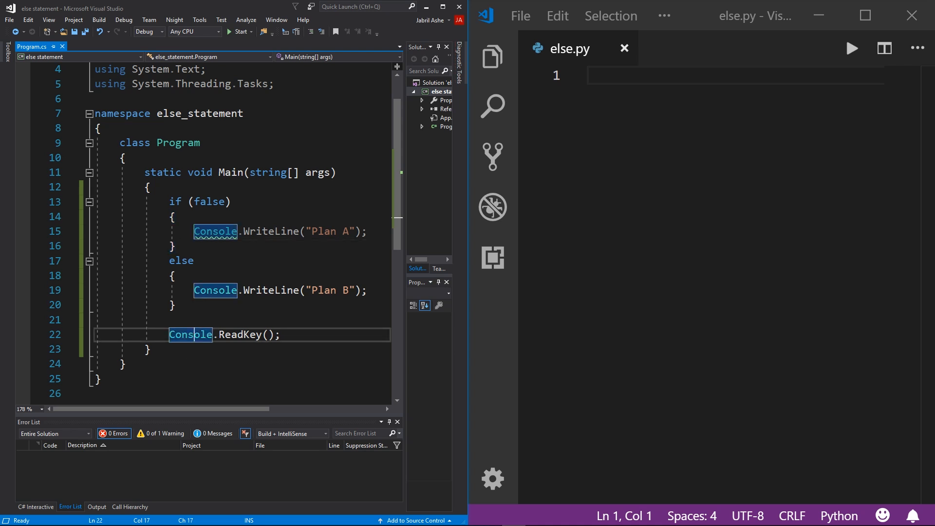
{"action": "mouse_move", "coordinate": [598, 215]}
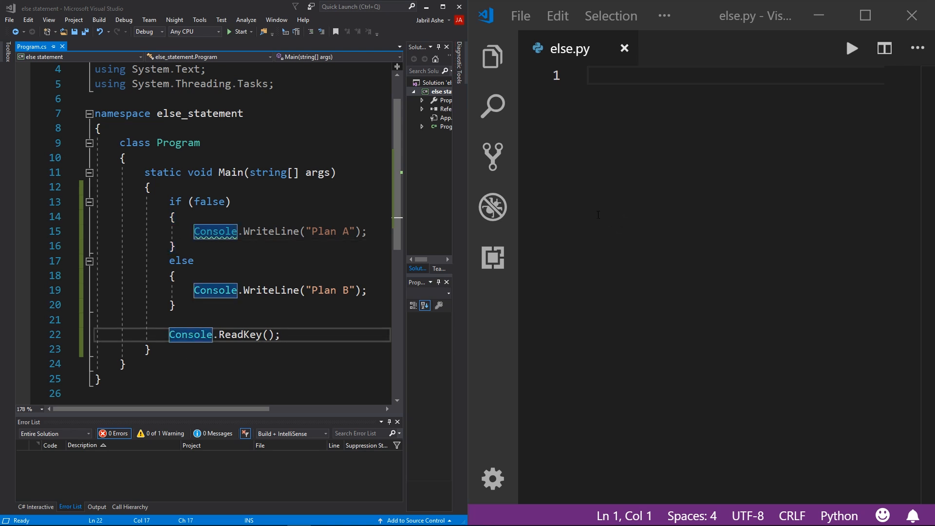
{"action": "mouse_move", "coordinate": [577, 228]}
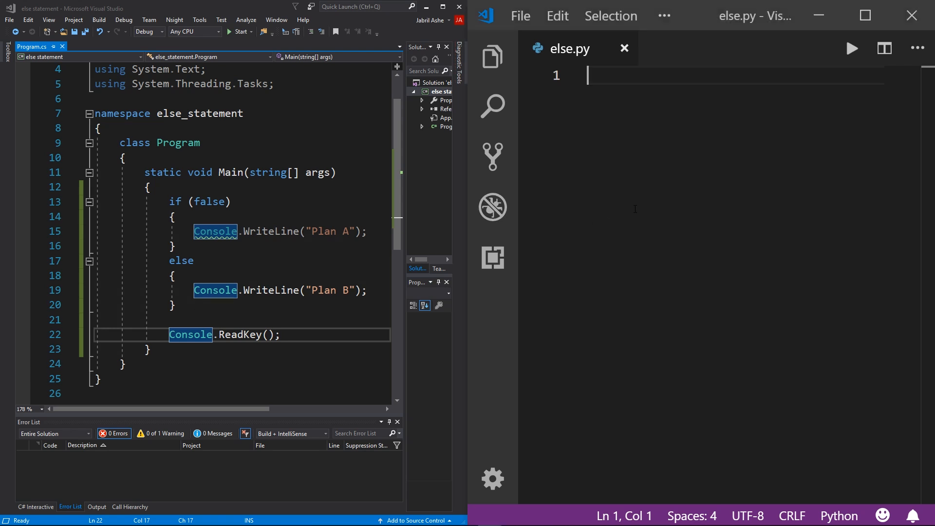
Write a bare else: holding '0' in else.py and run it, raising SyntaxError: invalid syntax.
{"action": "type", "text": "els"}
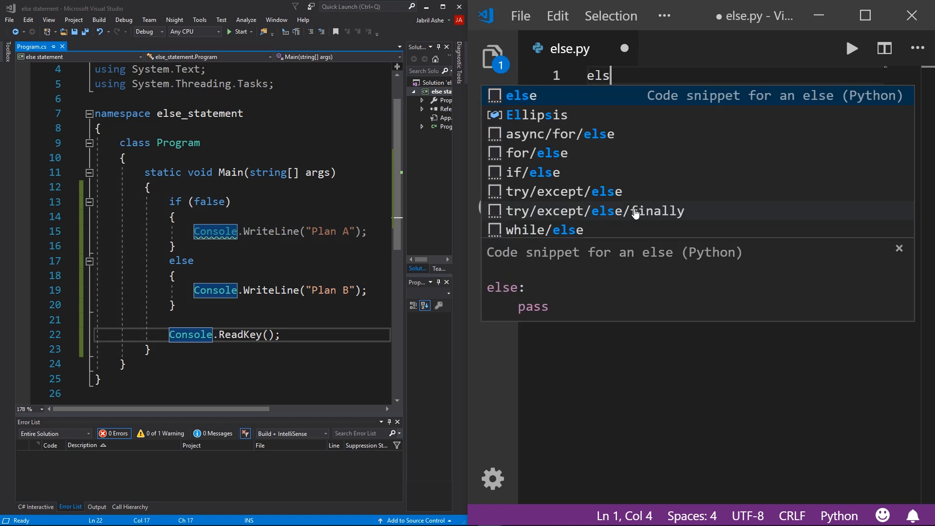
{"action": "key", "text": "Tab"}
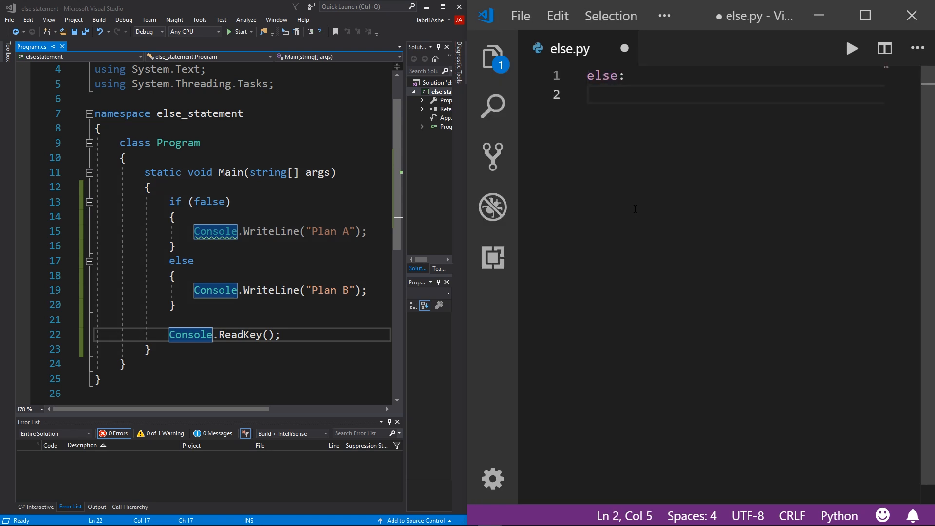
{"action": "type", "text": "\"0"}
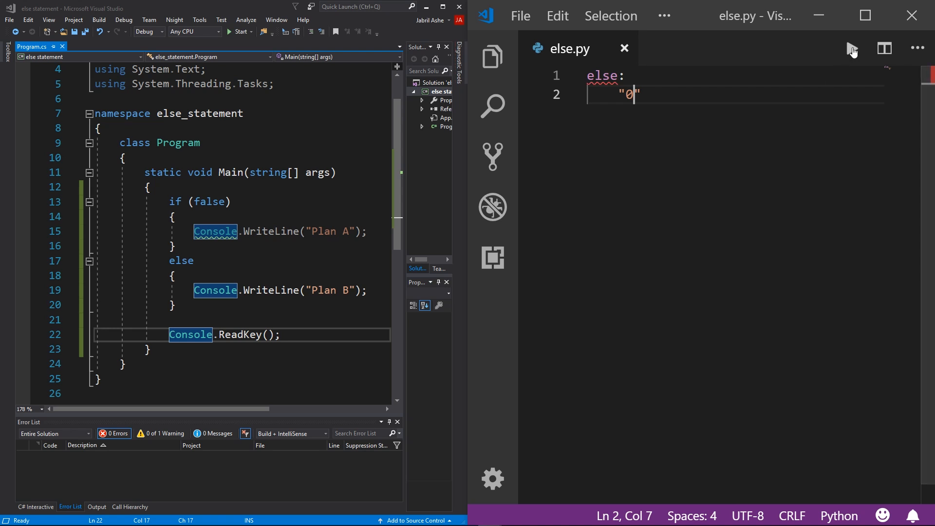
{"action": "left_click", "coordinate": [852, 47]}
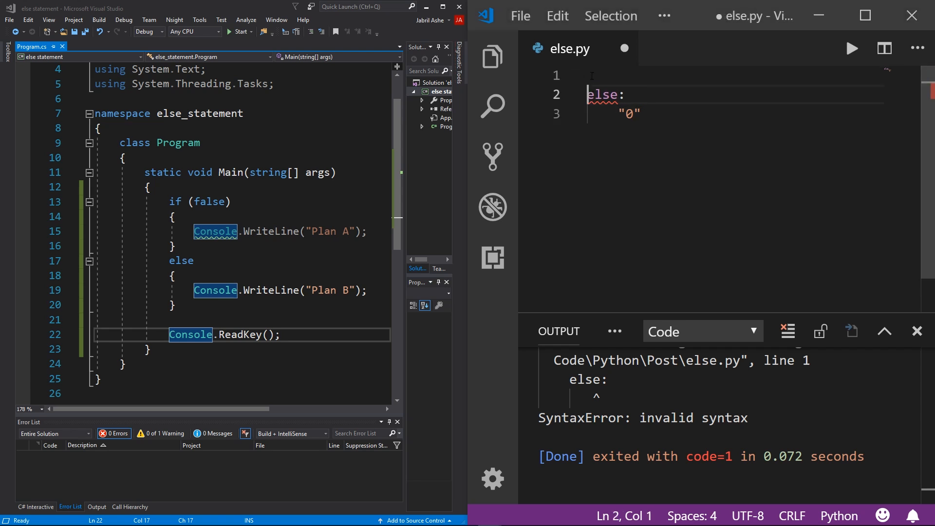
Add if False: with 'Plan A' above the else and set the else body to 'Plan B'.
{"action": "type", "text": "if false"}
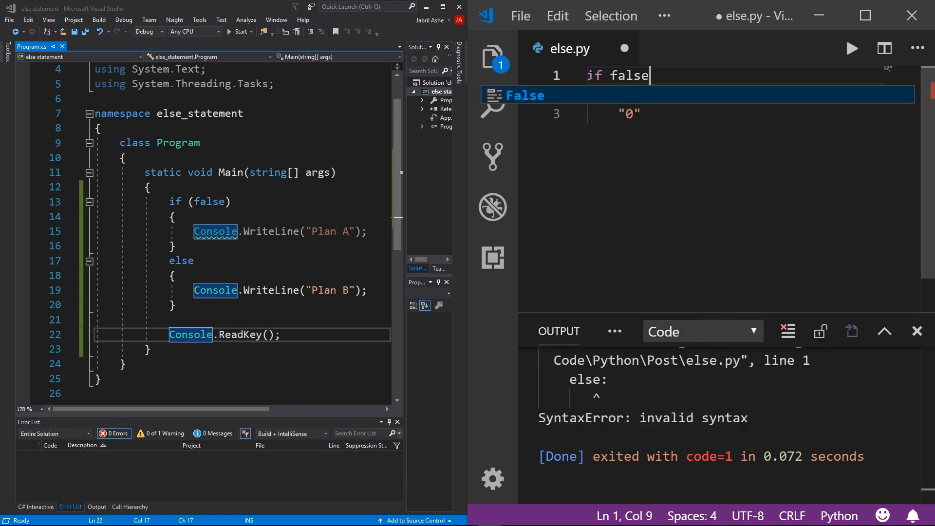
{"action": "key", "text": "Enter"}
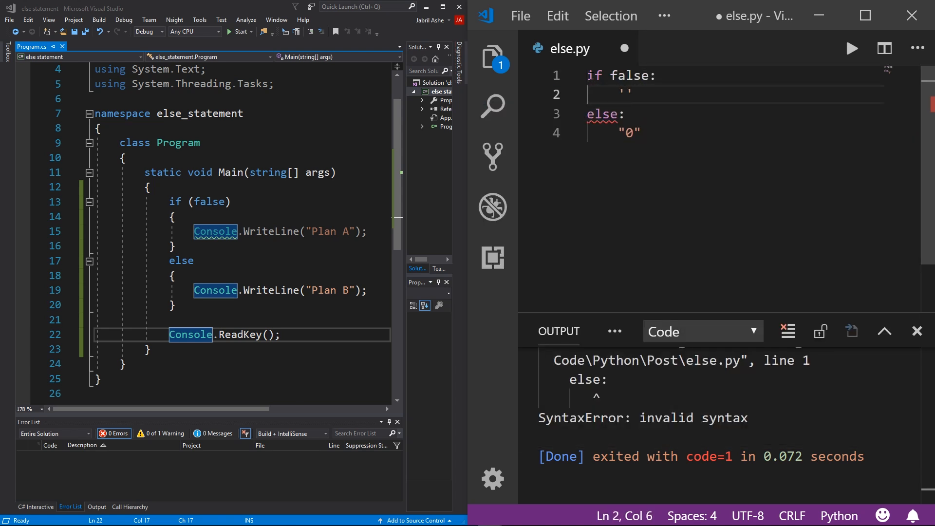
{"action": "type", "text": "1"}
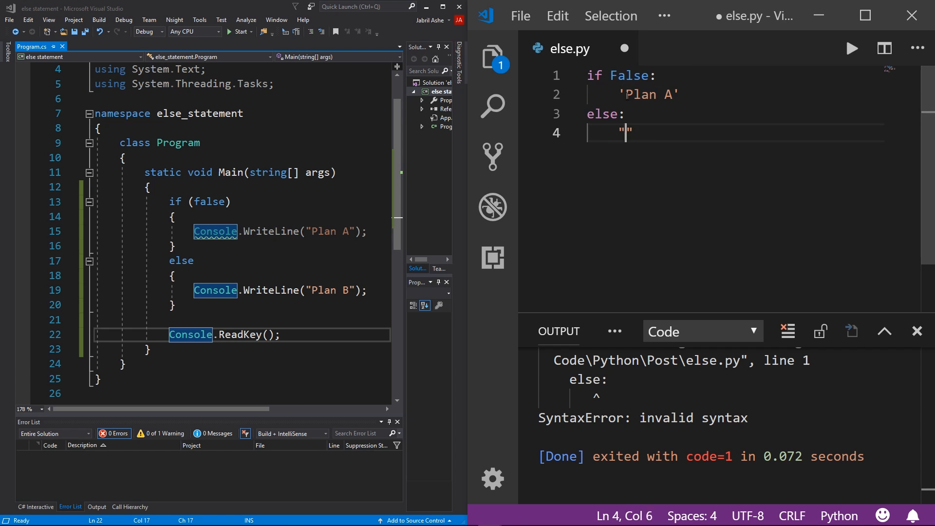
{"action": "type", "text": "Plan B"}
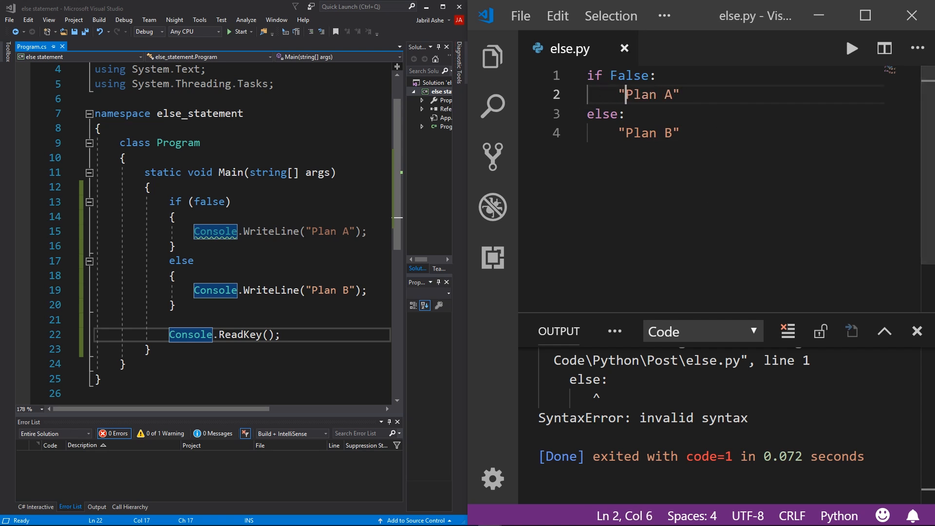
Set the condition to True, run the script, and wrap both plan strings in print().
{"action": "double_click", "coordinate": [629, 76]}
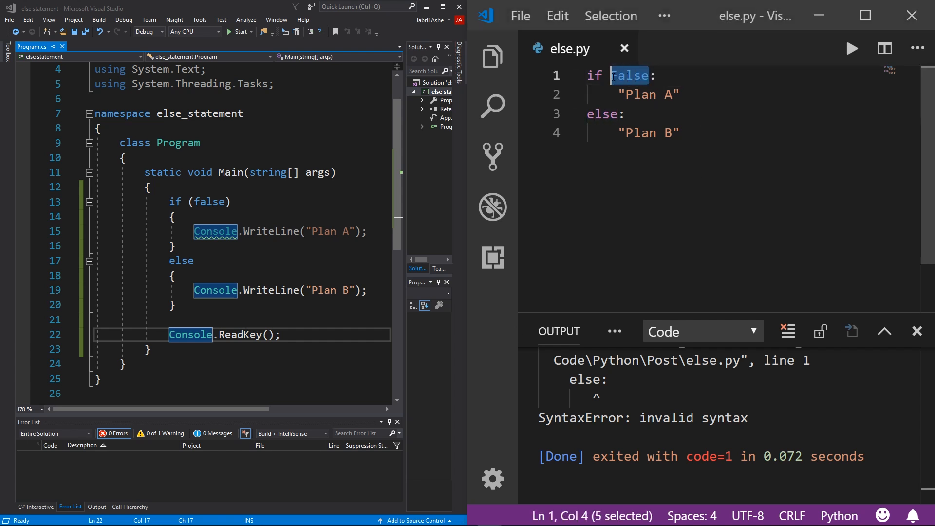
{"action": "type", "text": "True"}
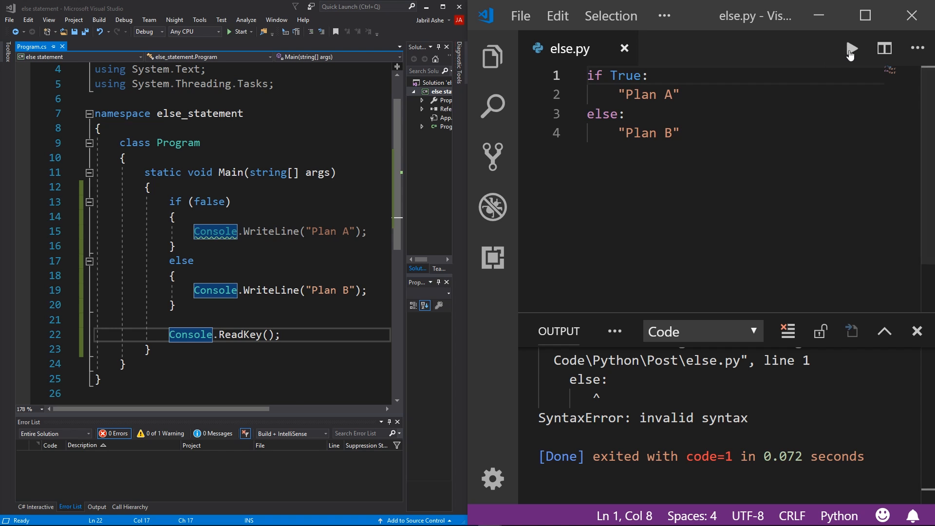
{"action": "left_click", "coordinate": [851, 48]}
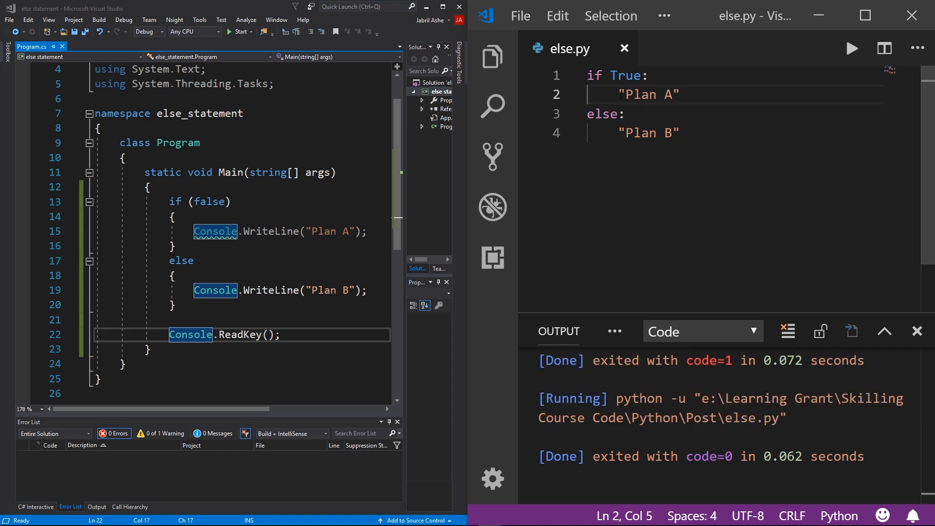
{"action": "type", "text": "print("}
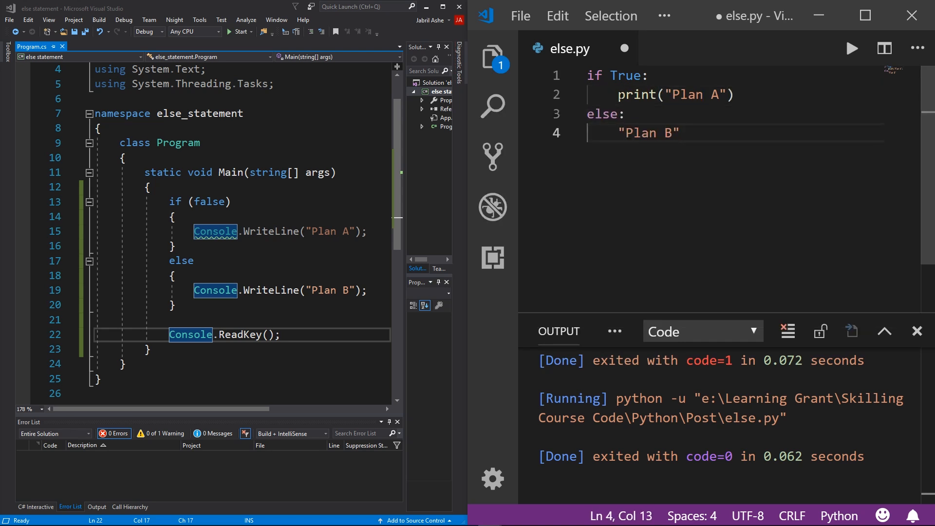
{"action": "type", "text": "print("}
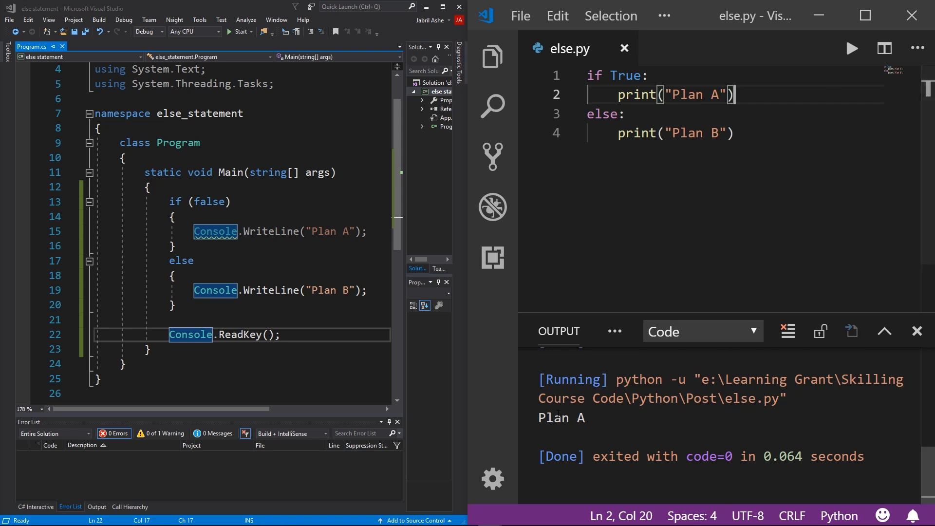
{"action": "mouse_move", "coordinate": [75, 470]}
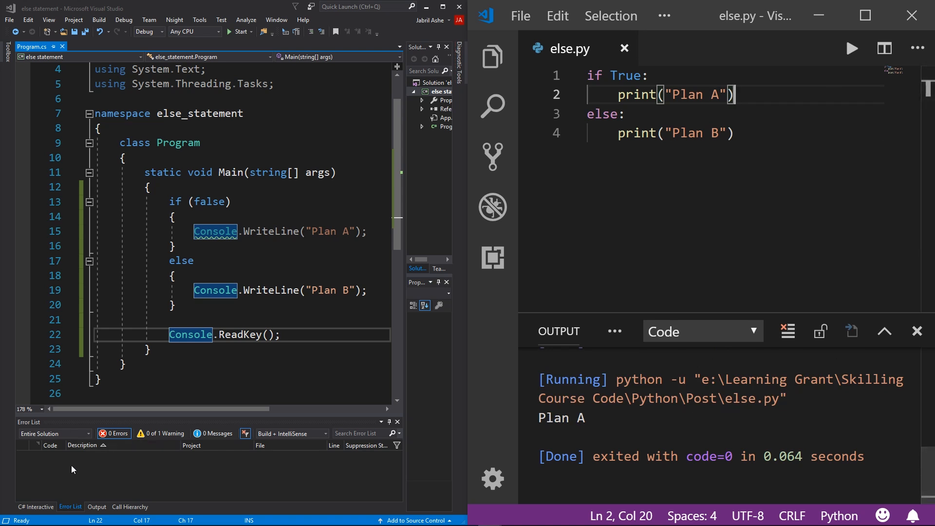
Change the condition back from True to False.
{"action": "double_click", "coordinate": [626, 75]}
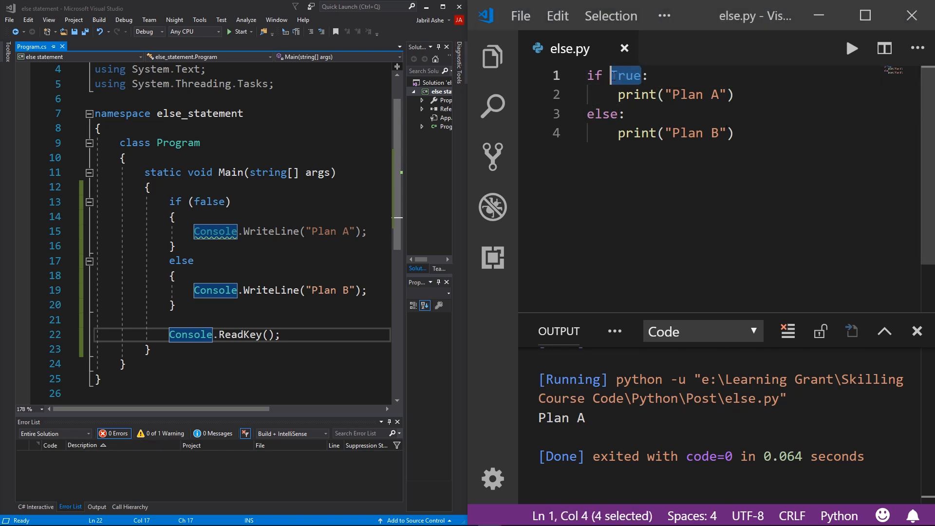
{"action": "type", "text": "False"}
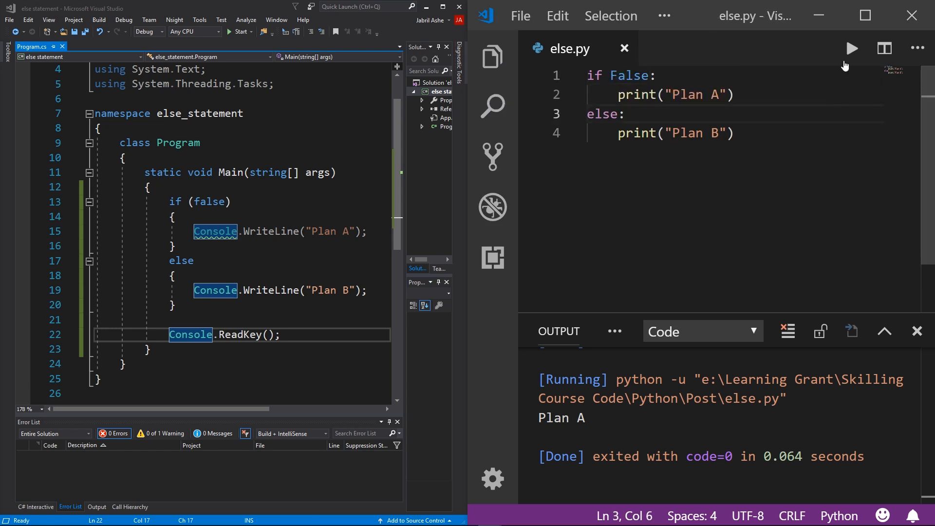
Run else.py with the False condition so it prints Plan B.
{"action": "left_click", "coordinate": [851, 47]}
{"action": "type", "text": "else"}
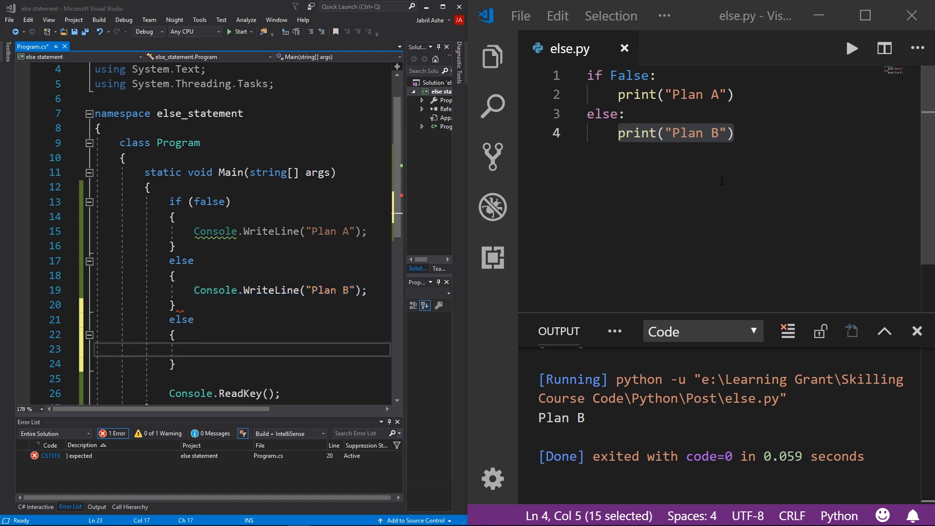
Add a second else: printing 'Plan C' and run it, raising SyntaxError at line 5.
{"action": "key", "text": "Enter"}
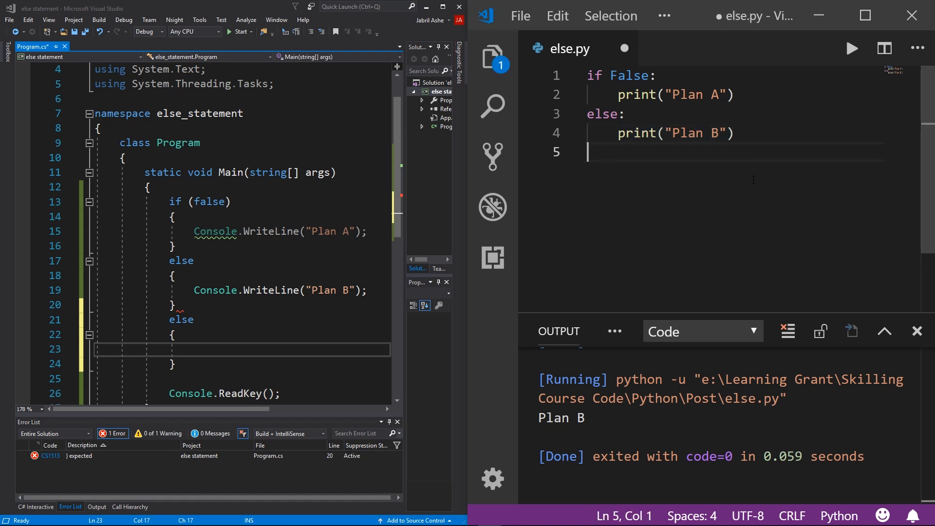
{"action": "type", "text": "els"}
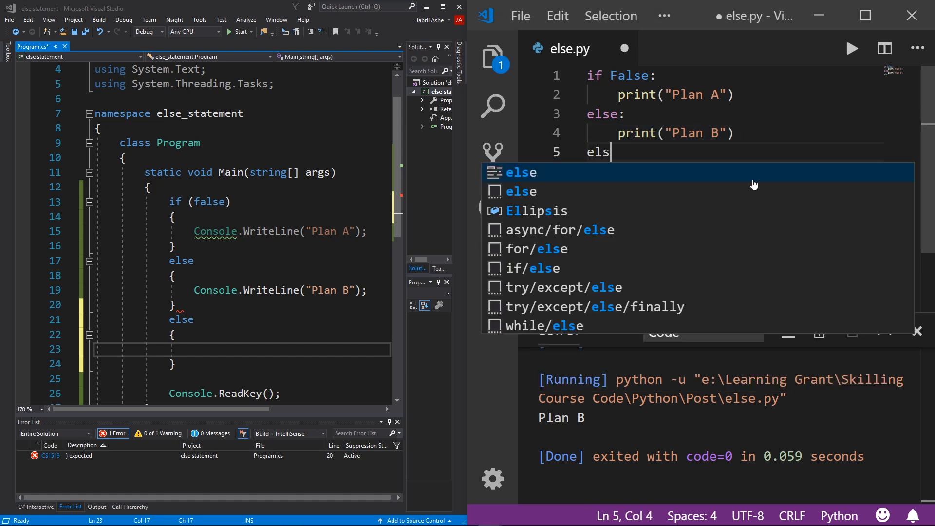
{"action": "type", "text": "e:"}
{"action": "type", "text": "print(\""}
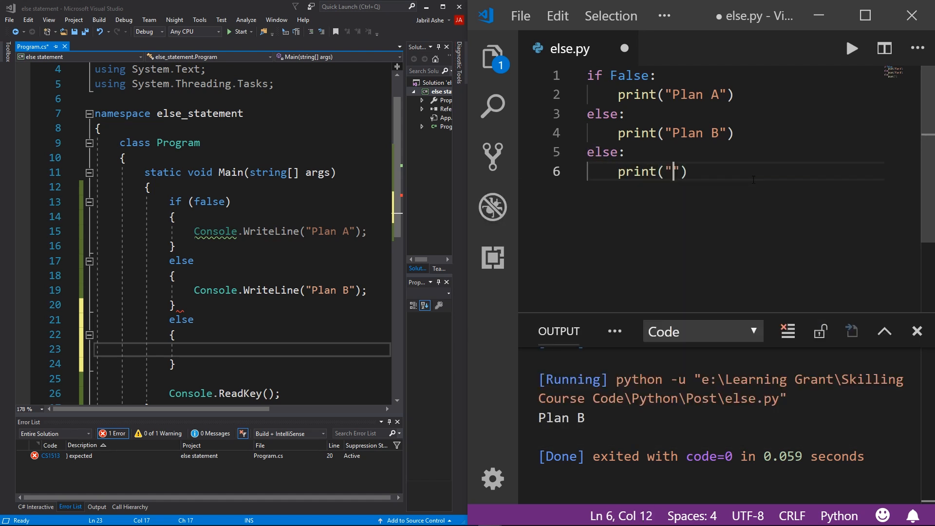
{"action": "type", "text": "p"}
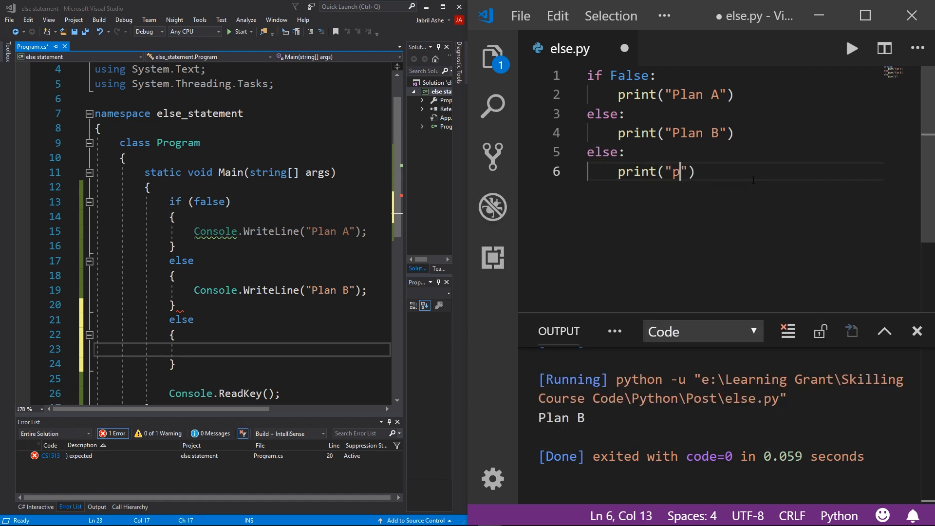
{"action": "type", "text": "lan C"}
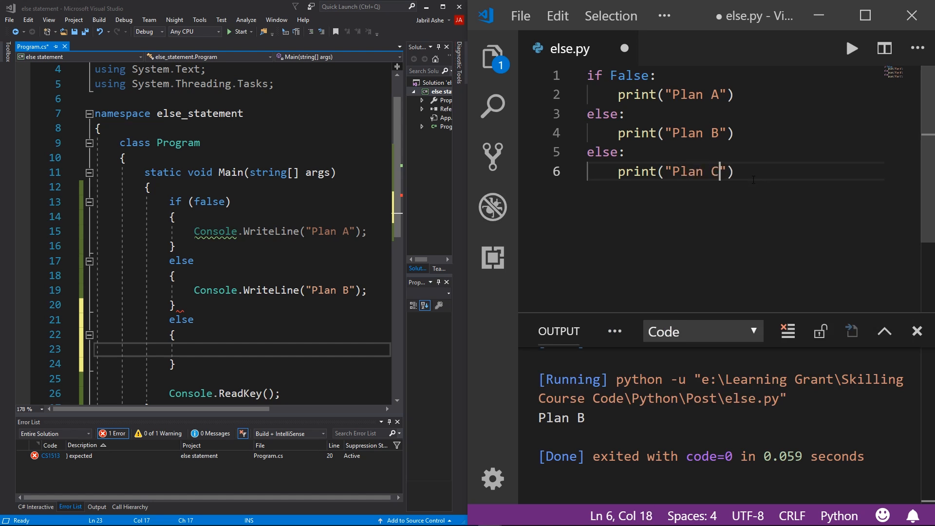
{"action": "left_click", "coordinate": [852, 47]}
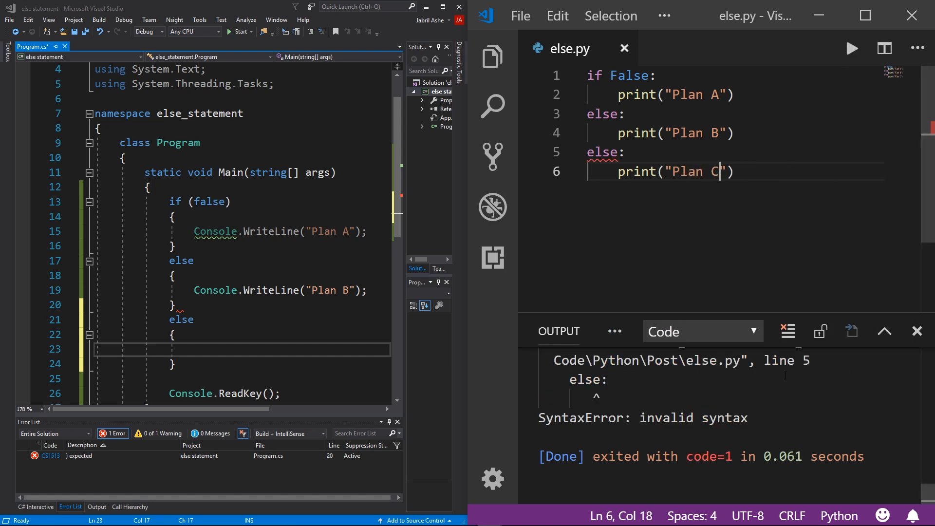